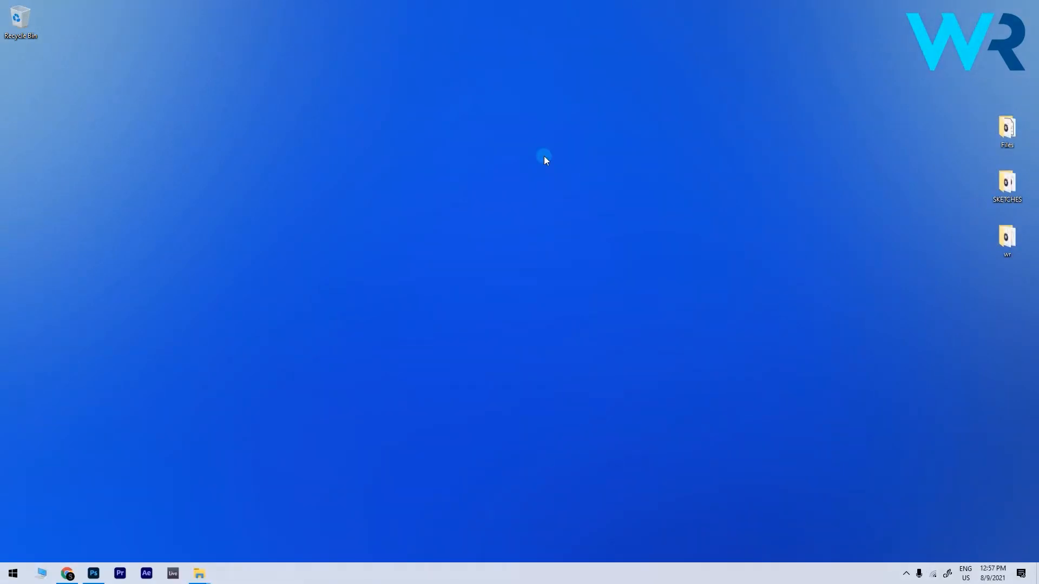
Open the Windows 10 Settings app from the Start menu
click(13, 572)
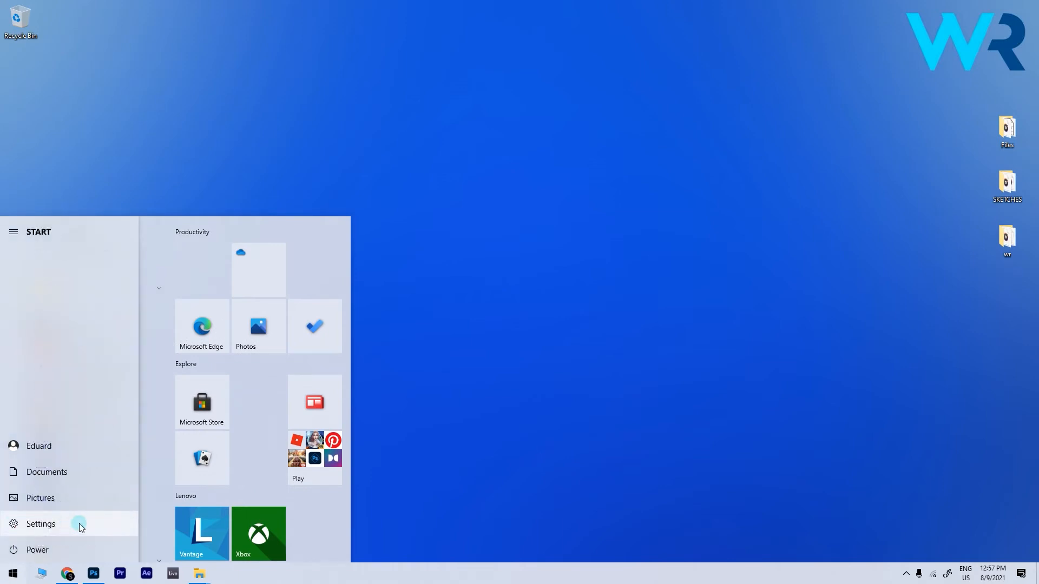
click(40, 523)
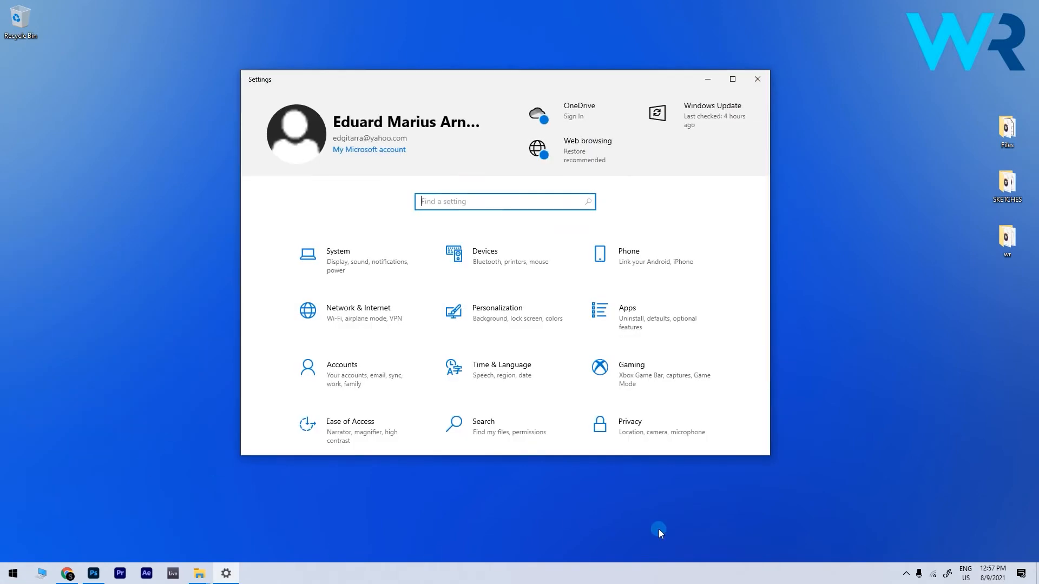
Switch Game Mode off under Gaming on Windows 10
click(630, 369)
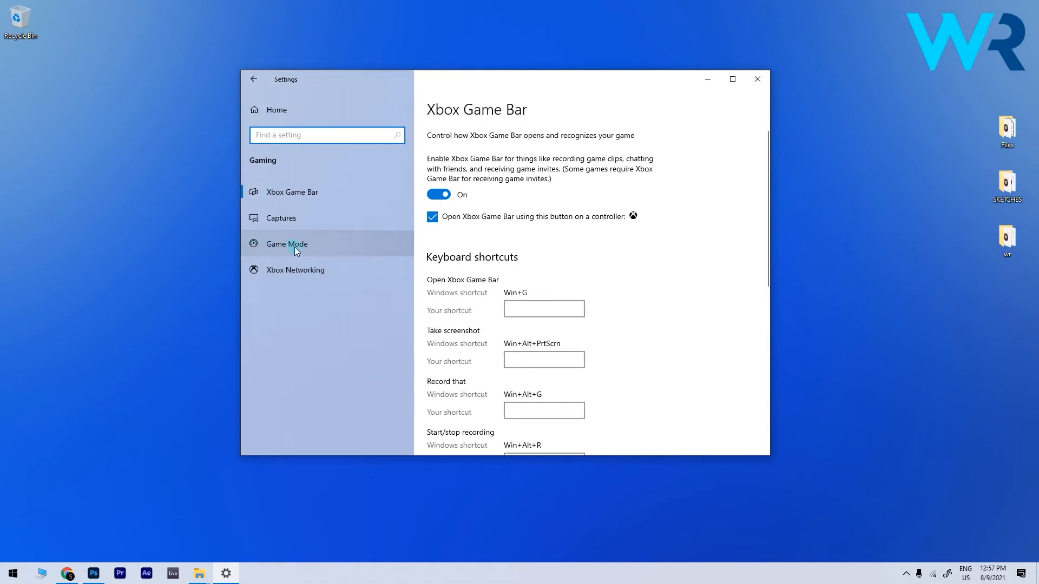
click(286, 244)
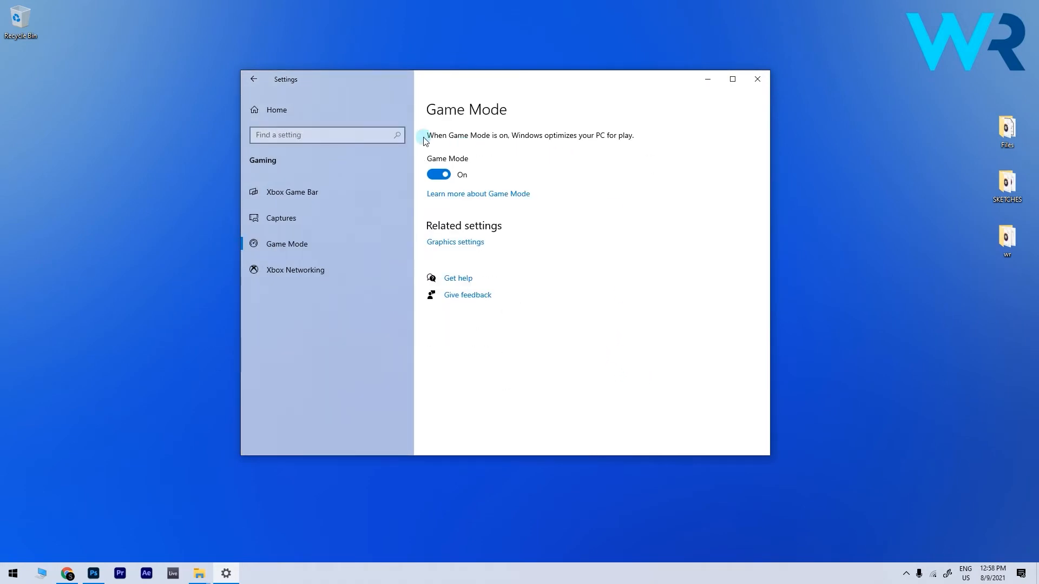
click(438, 174)
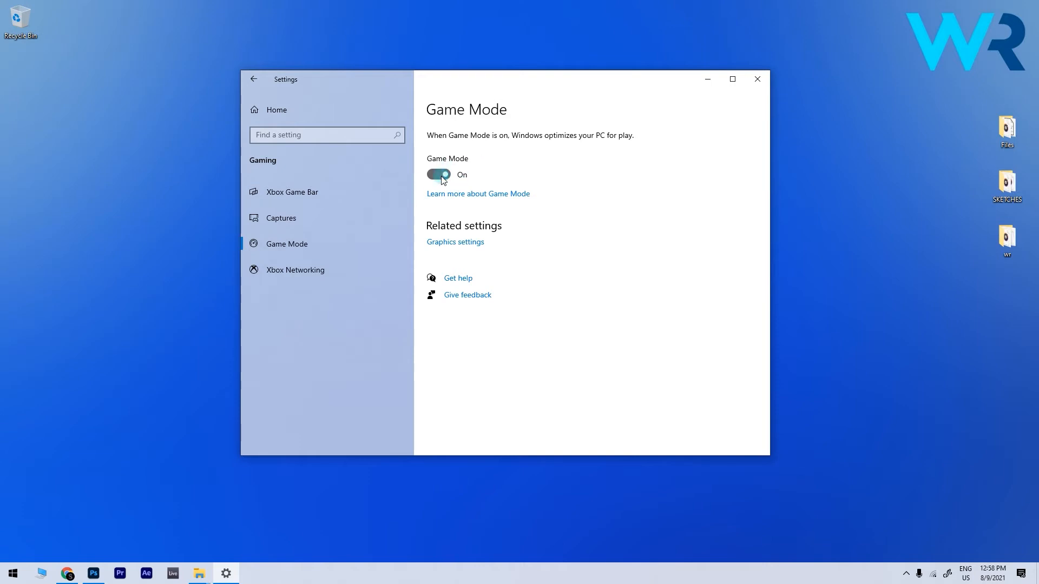
Close Settings and open the Settings app from the Windows 11 Start menu
click(756, 79)
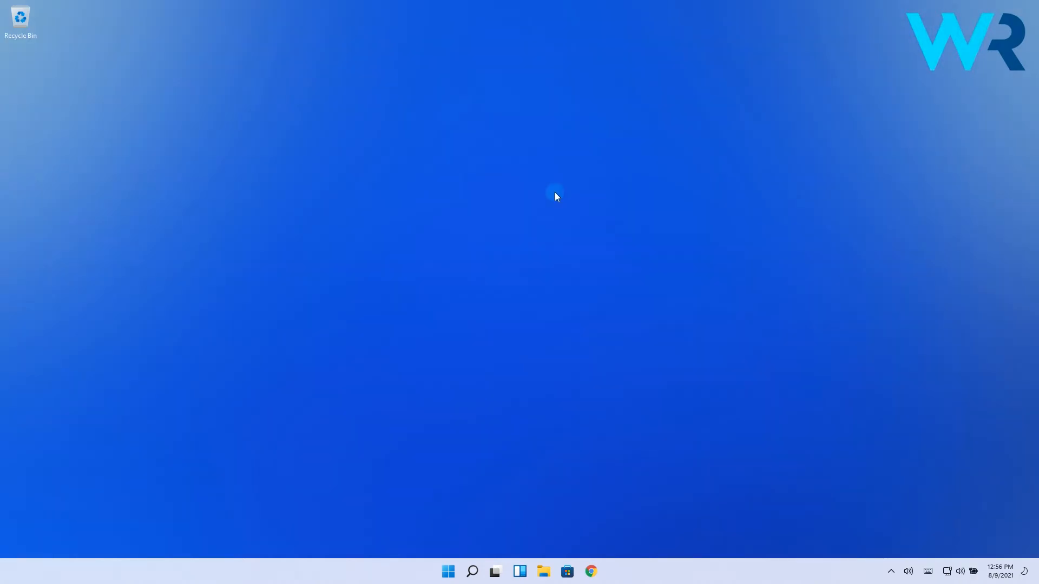
click(448, 571)
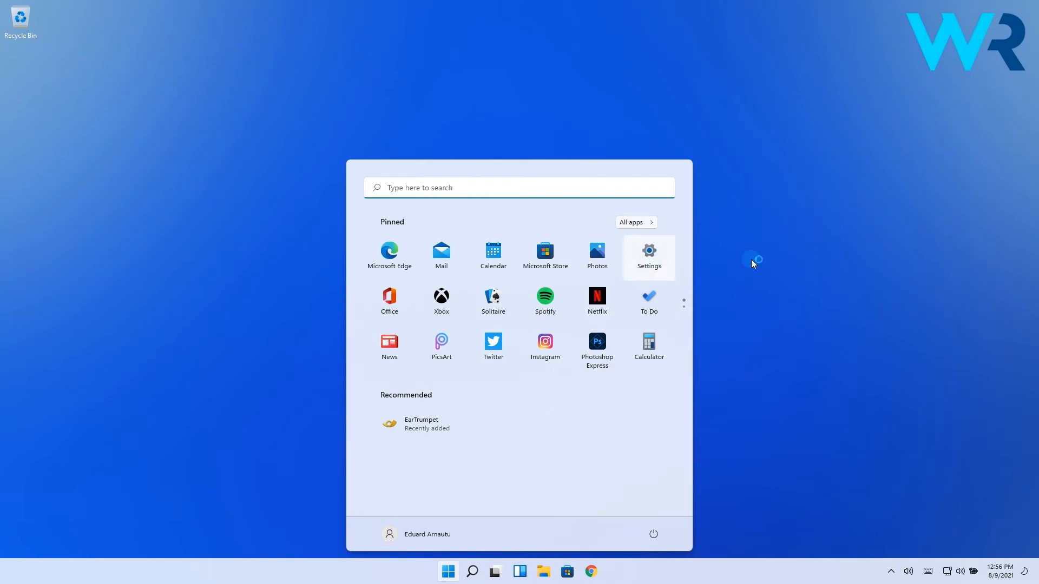
click(648, 252)
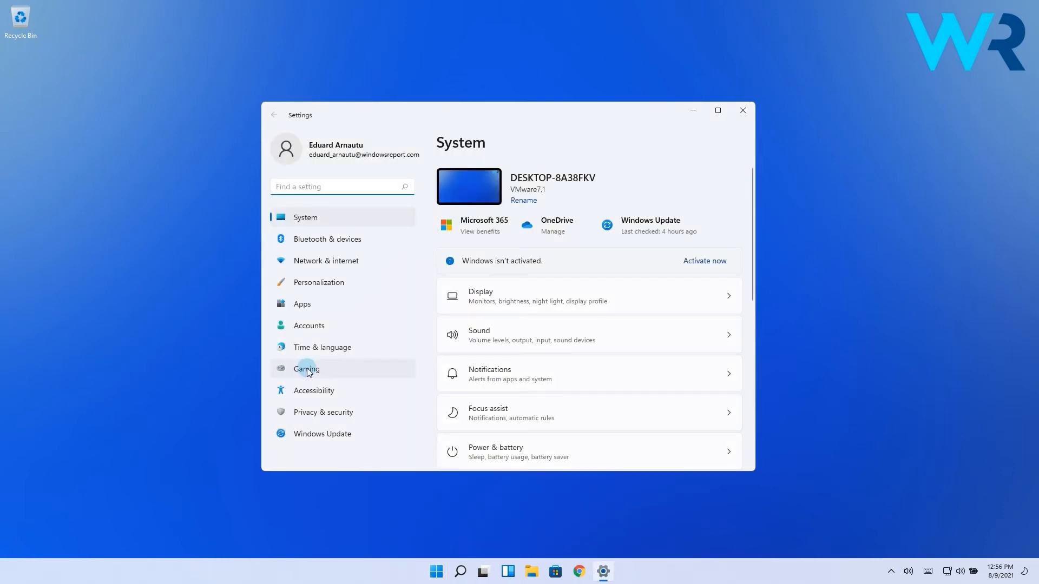
Turn Game Mode off under Gaming on Windows 11, close Settings, and type 'windowsreport'
click(306, 368)
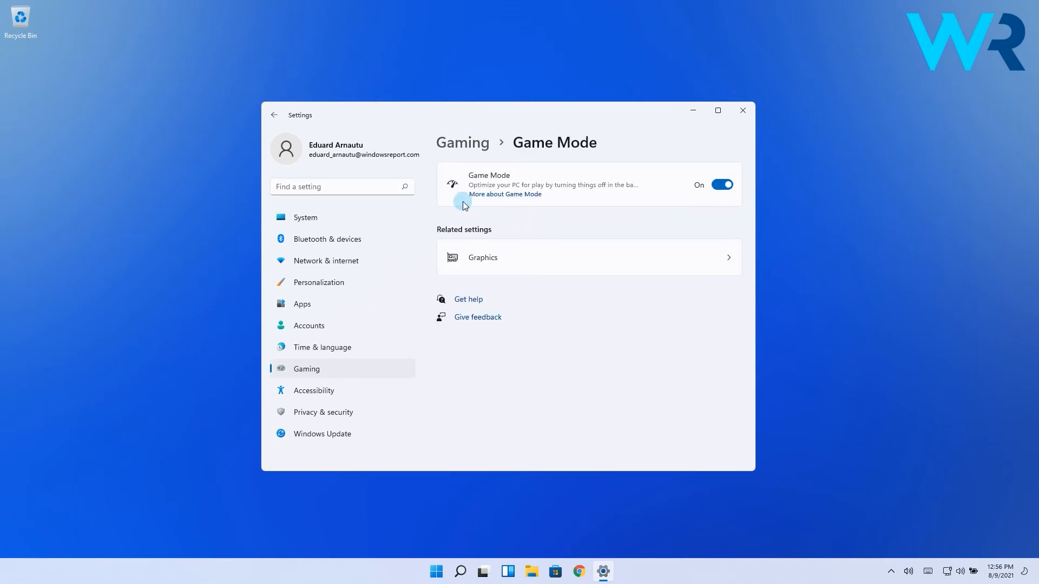
click(721, 184)
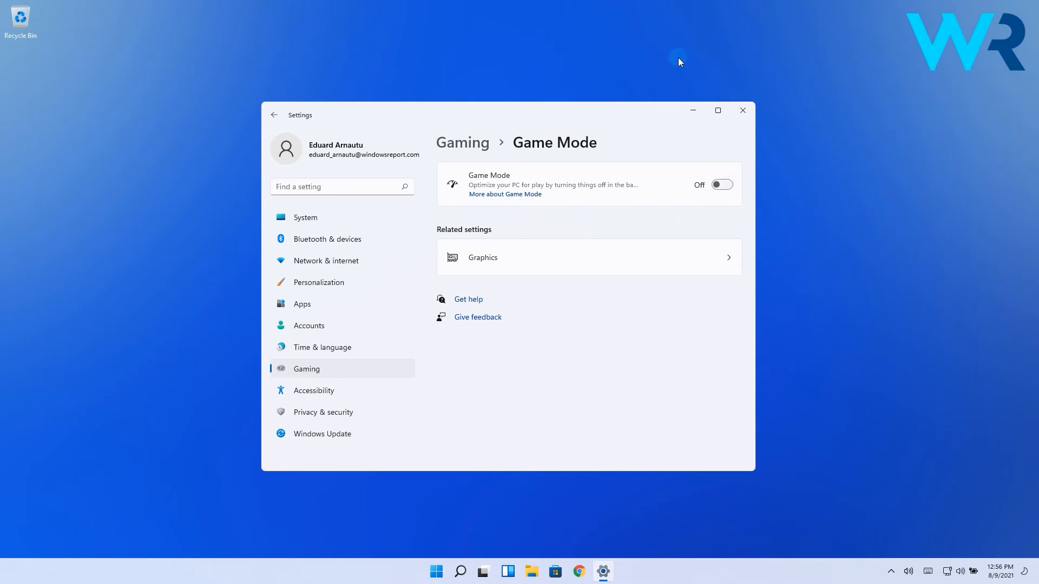
click(741, 109)
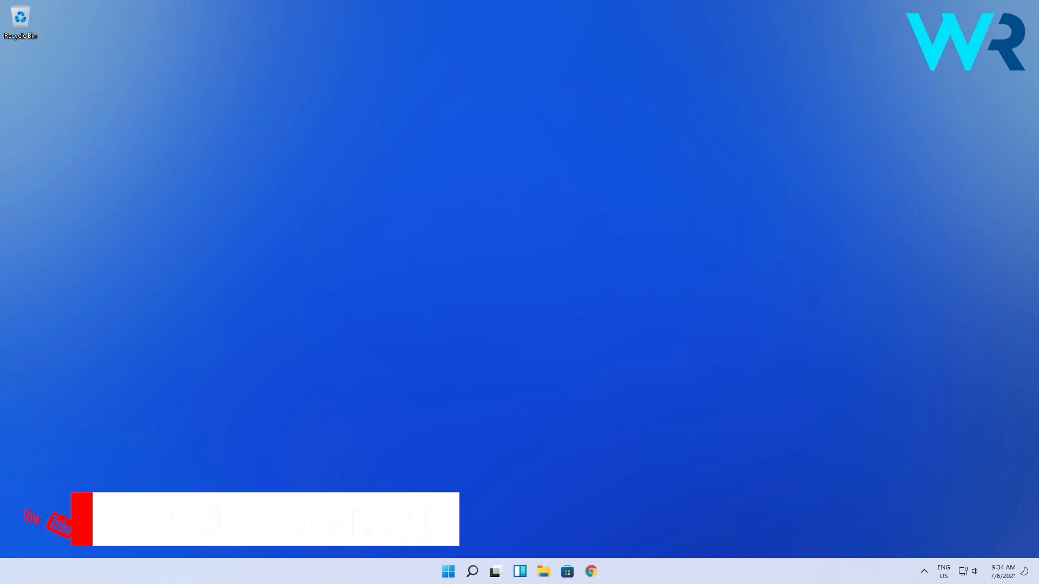
text(windowsreport)
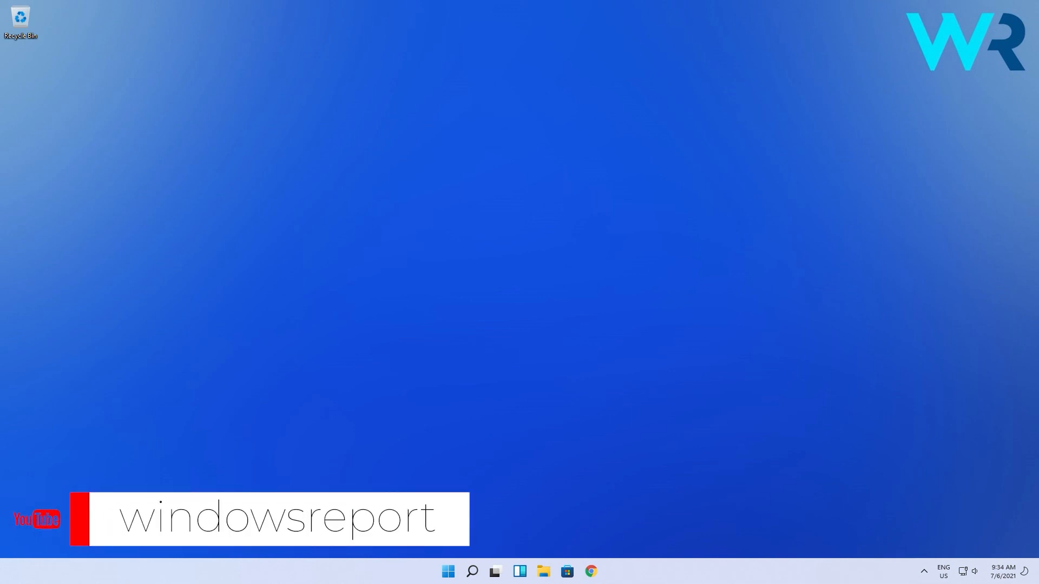